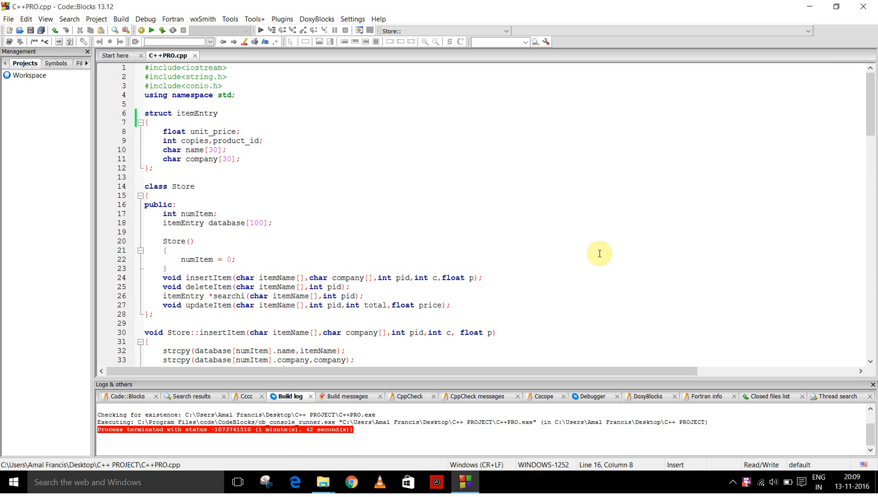
Scroll C++PRO.cpp through deleteItem to show searchi and the start of updateItem
click(176, 205)
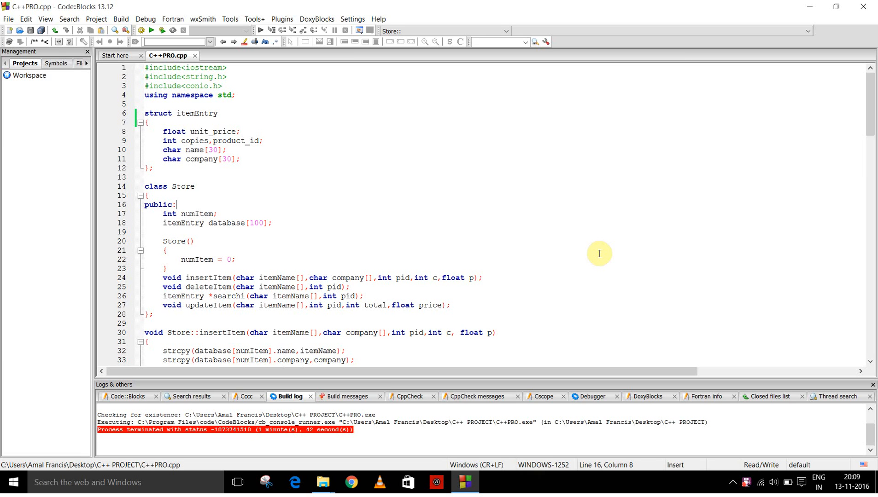
mouse_move(284, 125)
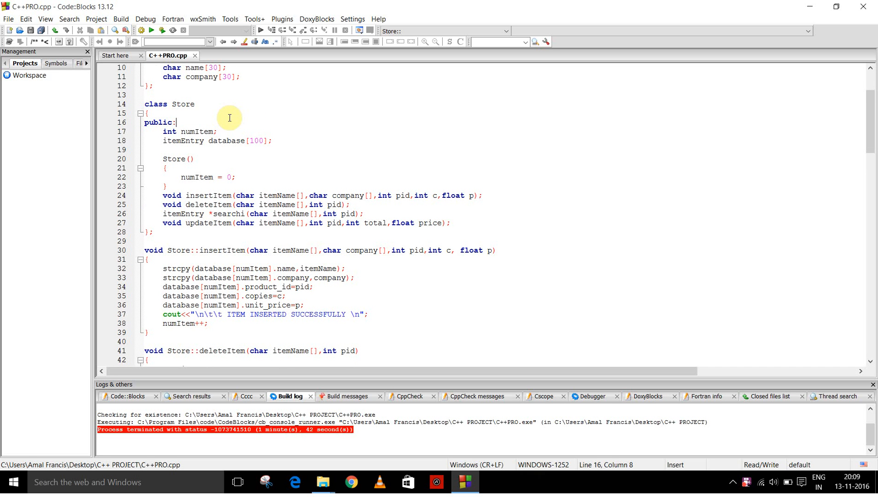
scroll(down, 3)
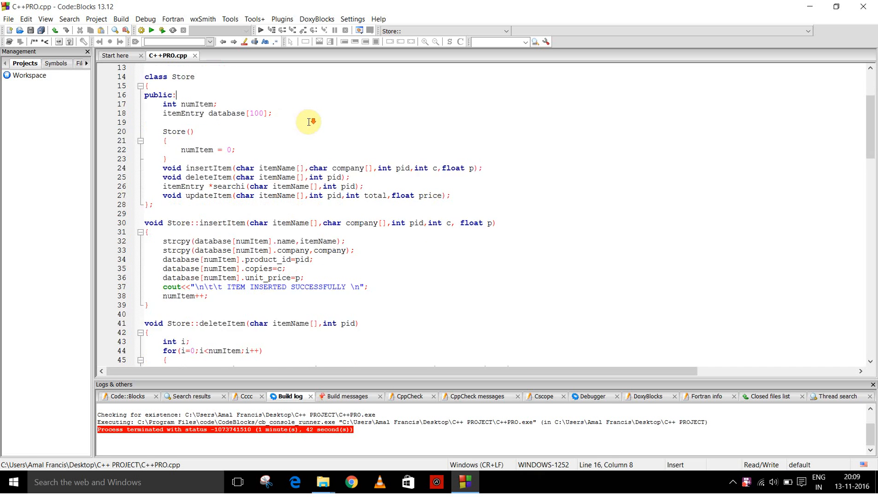
mouse_move(237, 104)
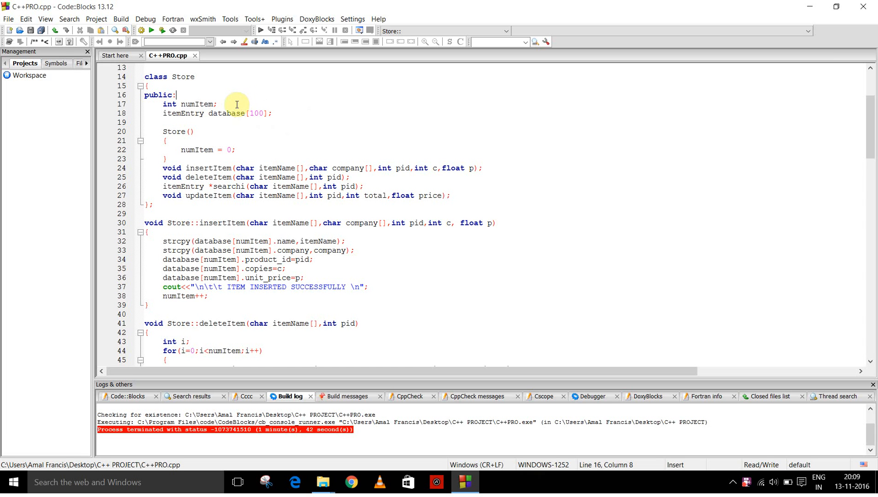
mouse_move(286, 107)
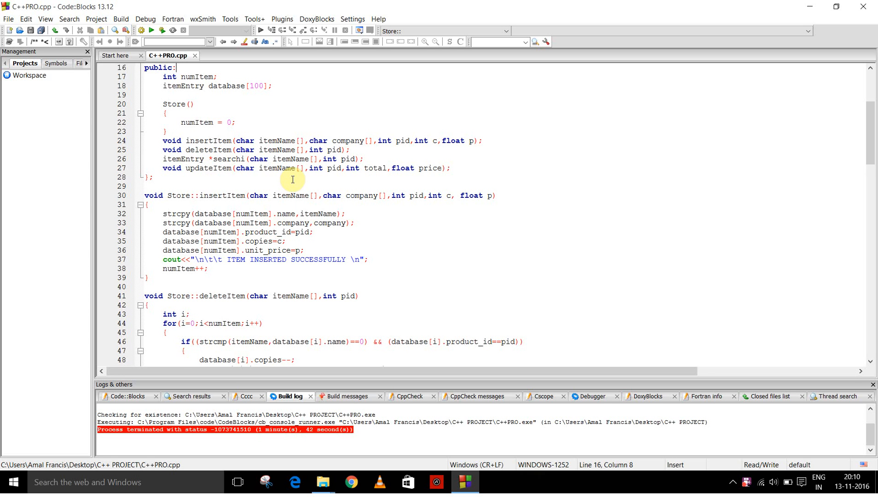
scroll(down, 3)
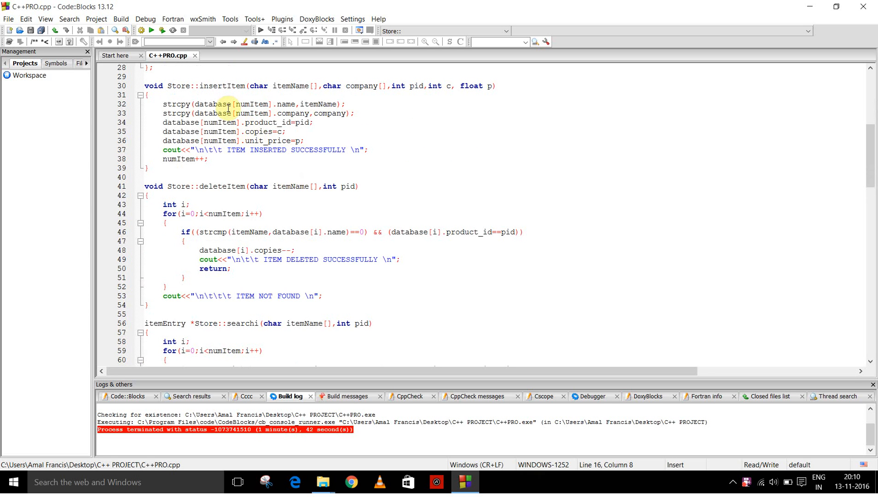
mouse_move(384, 116)
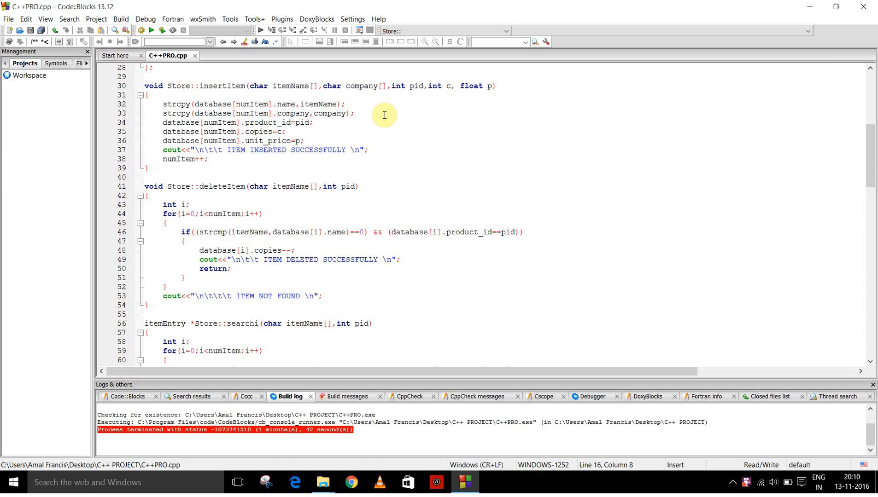
mouse_move(369, 117)
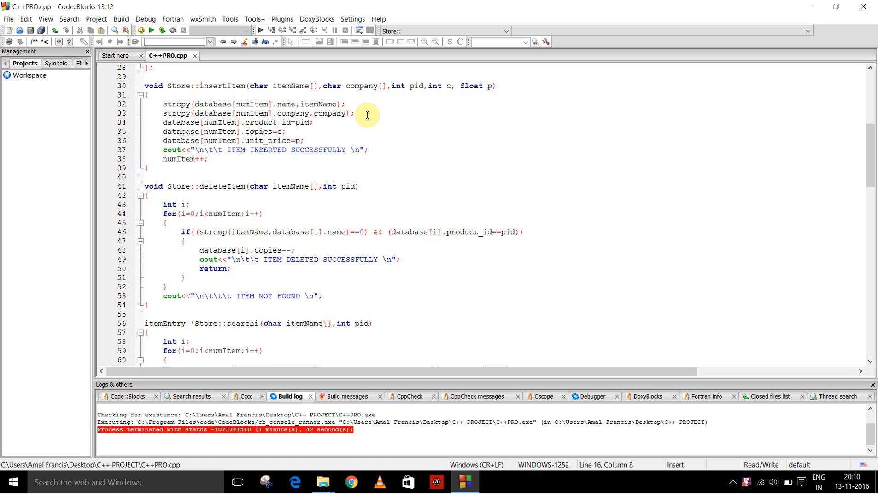
mouse_move(364, 115)
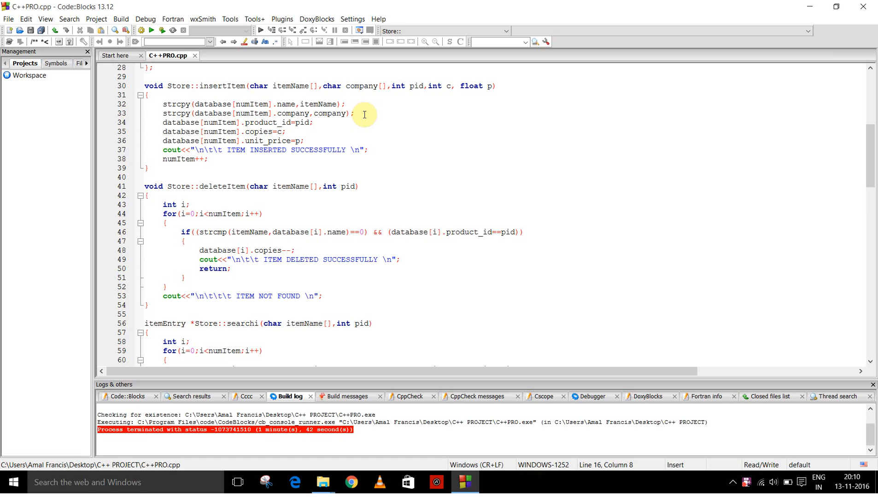
mouse_move(361, 117)
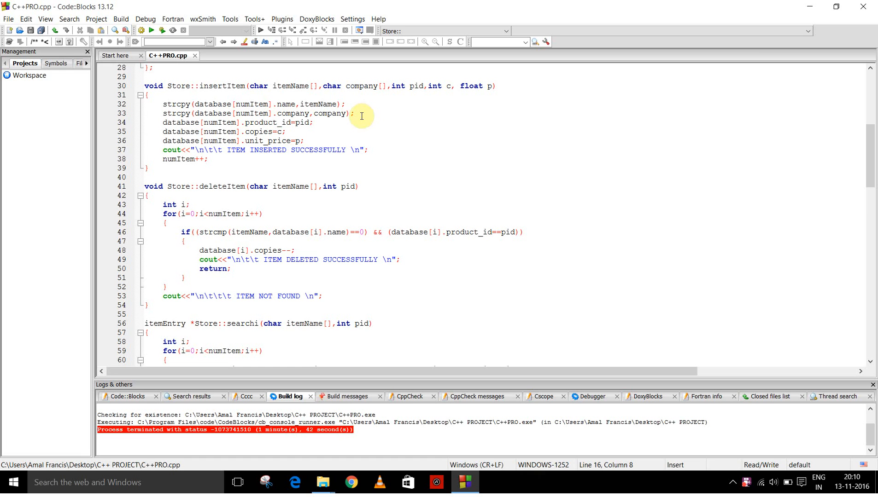
mouse_move(317, 125)
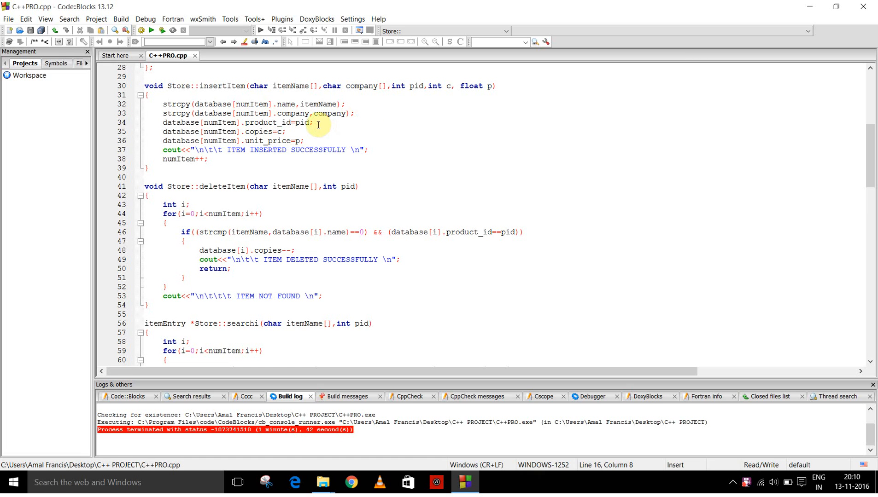
mouse_move(311, 134)
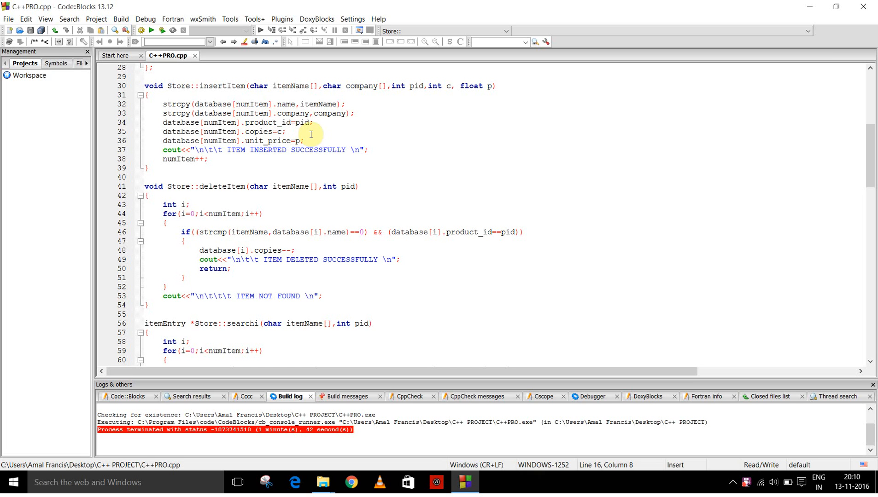
mouse_move(325, 137)
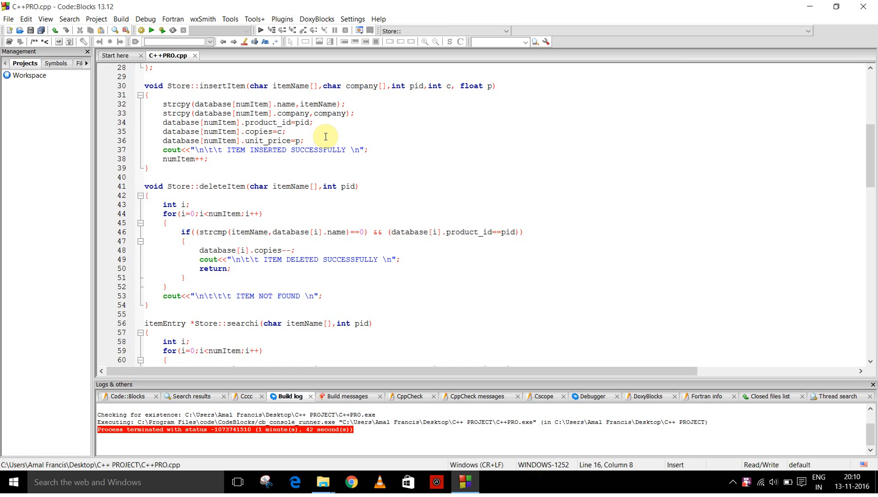
mouse_move(217, 165)
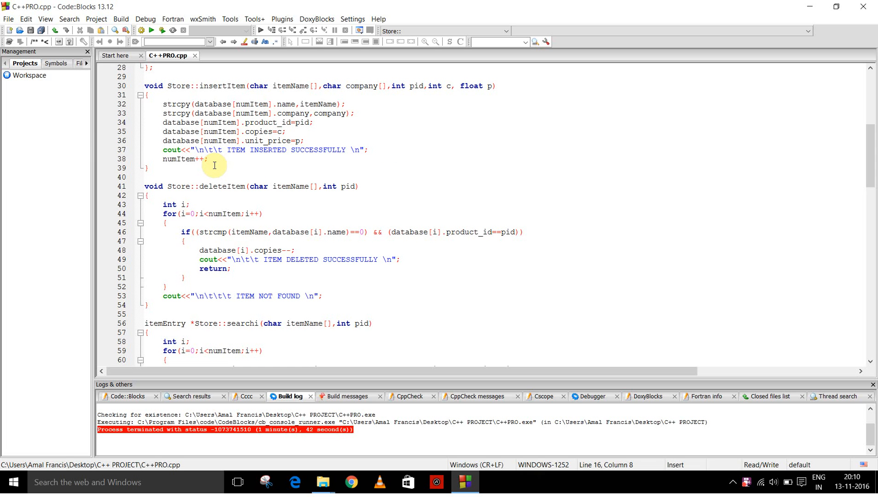
scroll(down, 3)
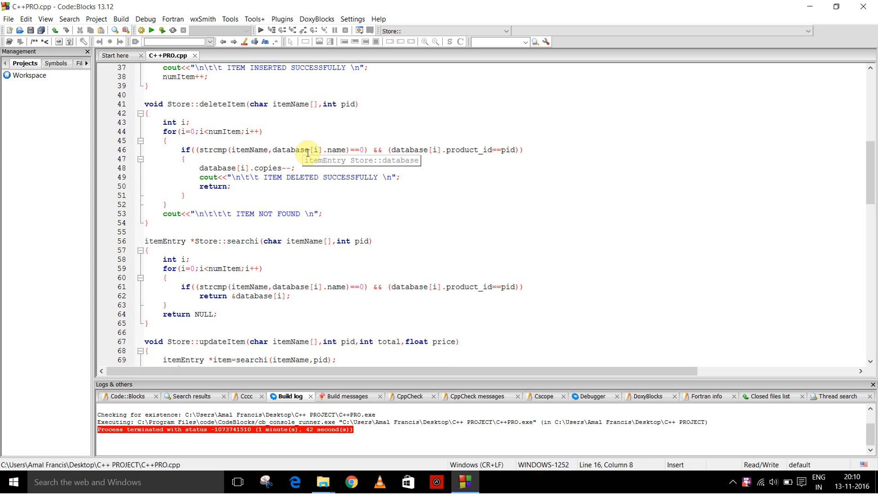
mouse_move(353, 128)
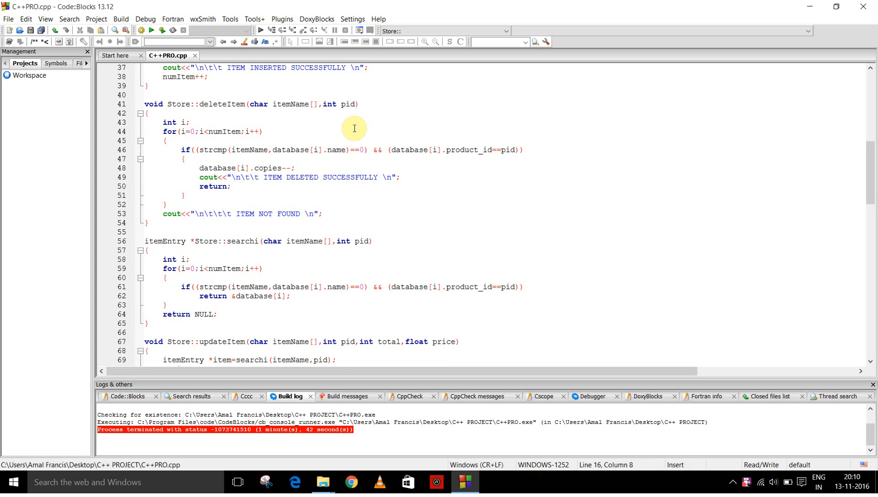
mouse_move(343, 134)
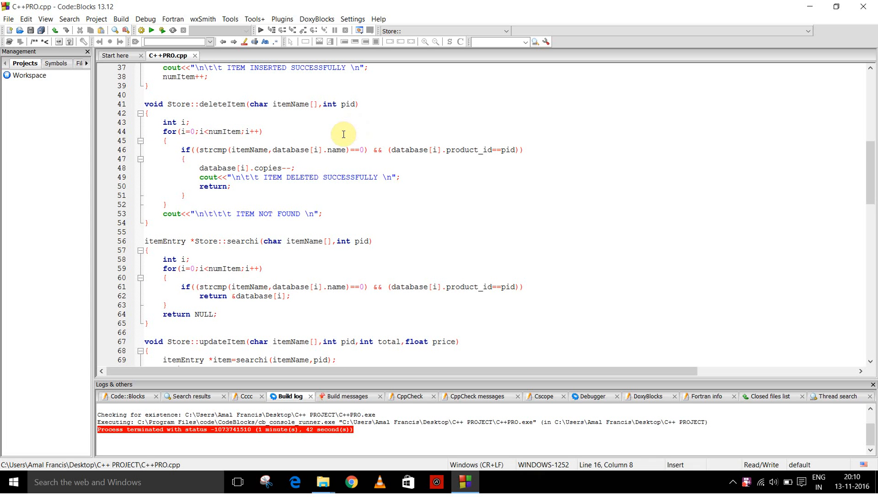
mouse_move(452, 131)
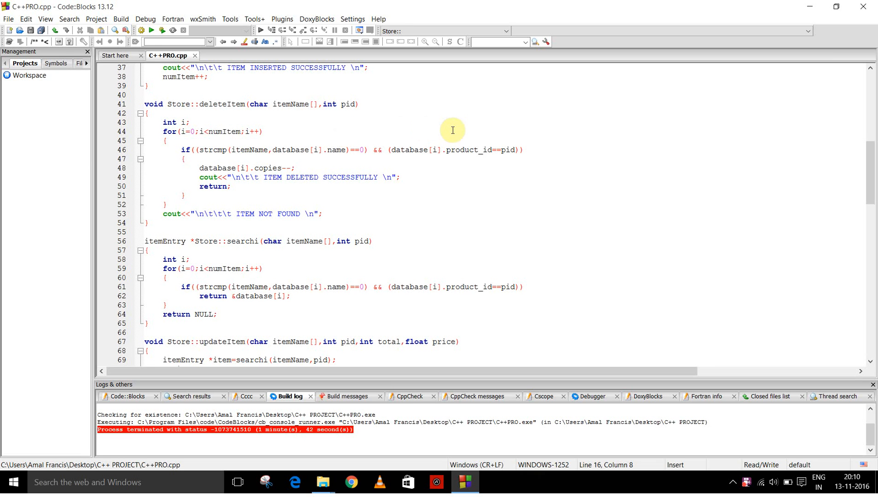
mouse_move(351, 142)
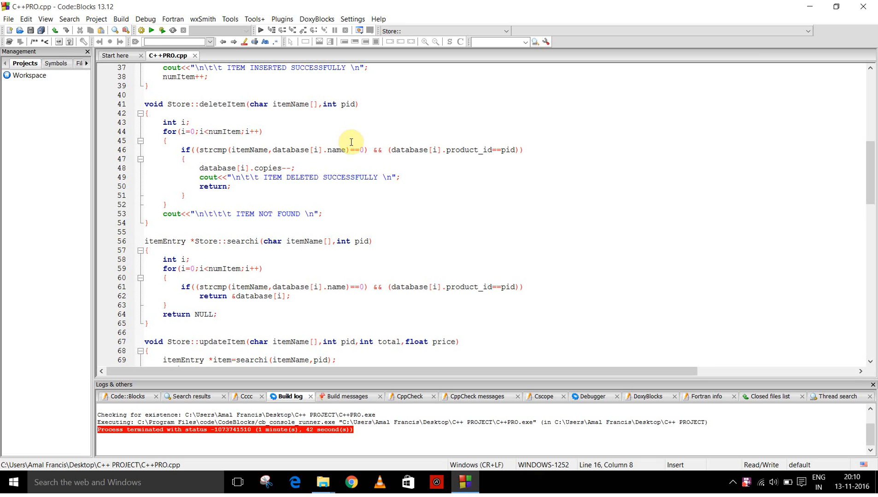
mouse_move(308, 172)
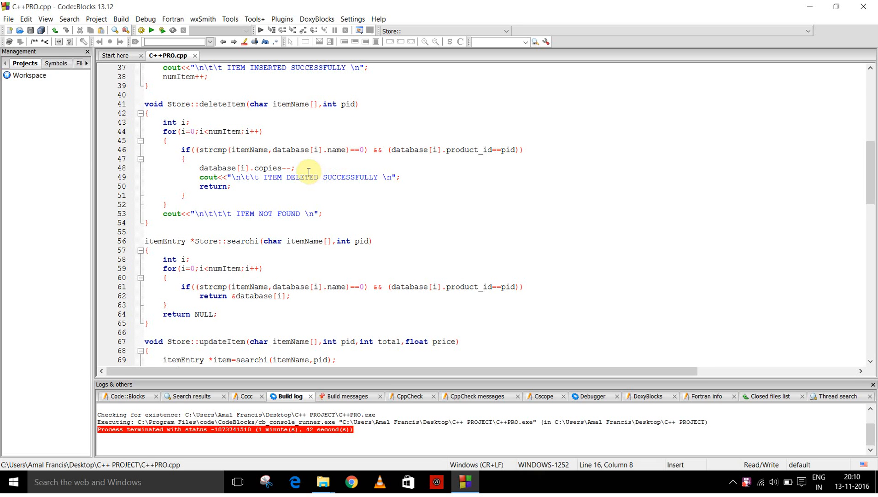
scroll(down, 3)
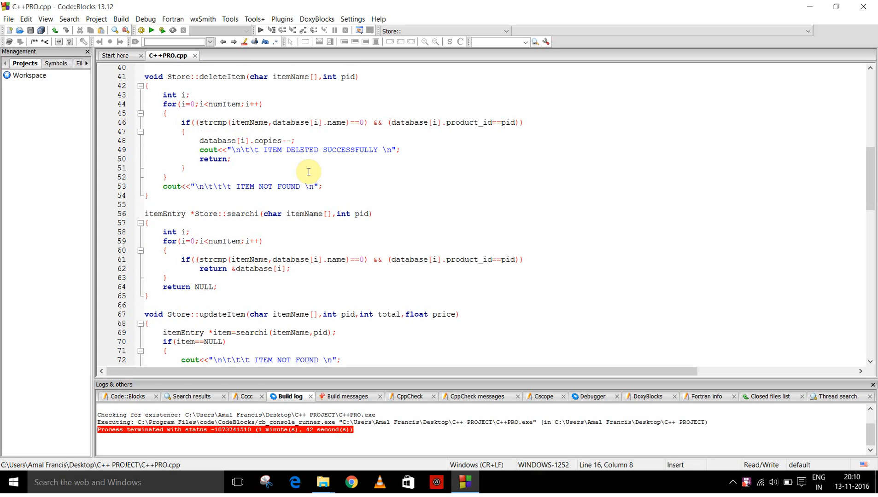
mouse_move(297, 168)
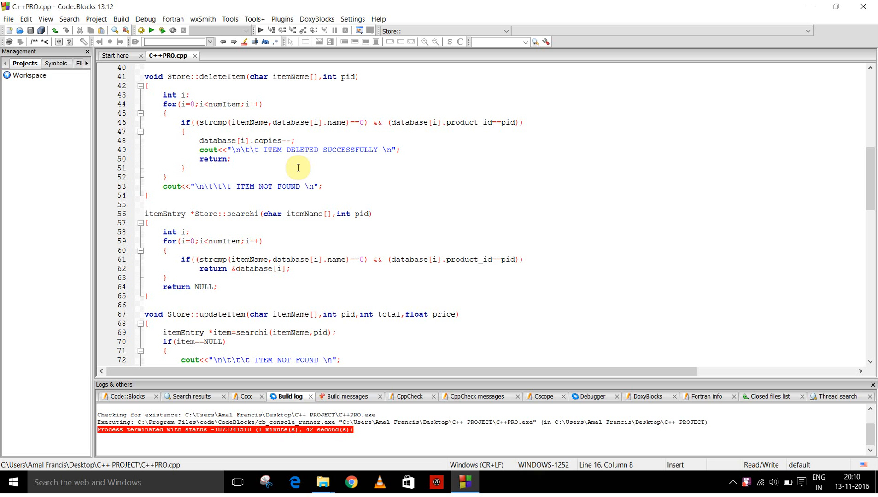
mouse_move(322, 126)
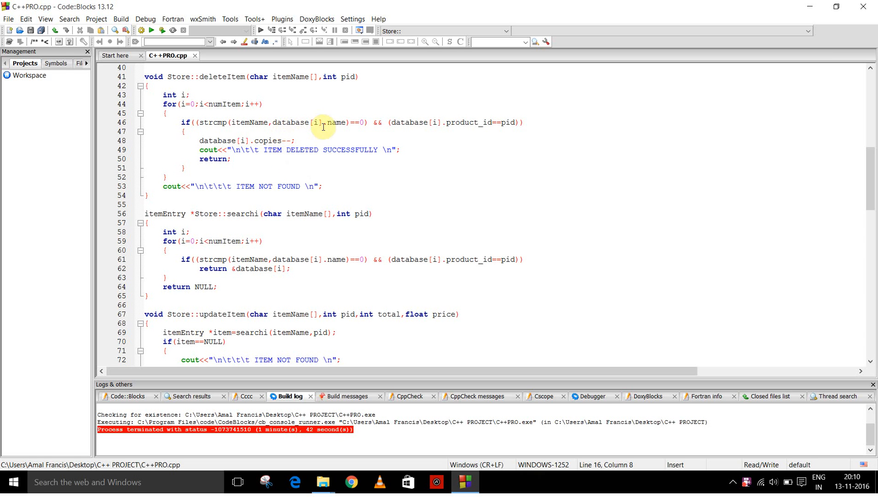
mouse_move(364, 128)
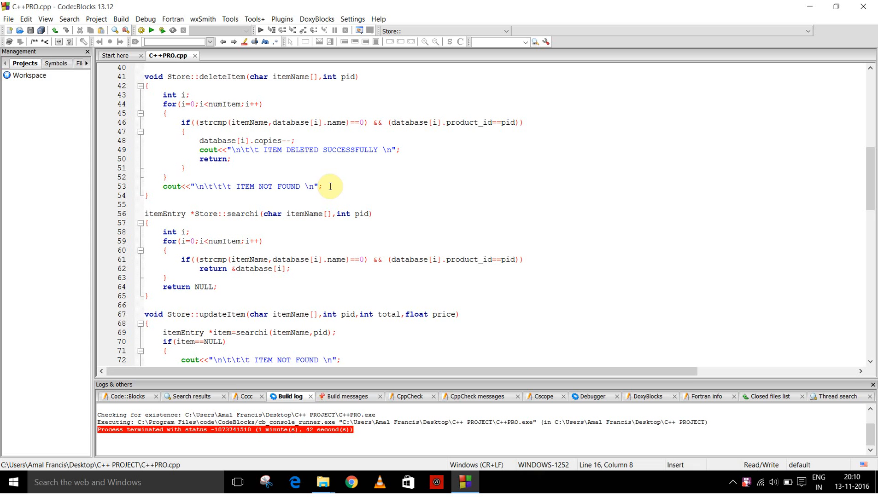
Scroll down to show the full updateItem body and the start of main
scroll(down, 3)
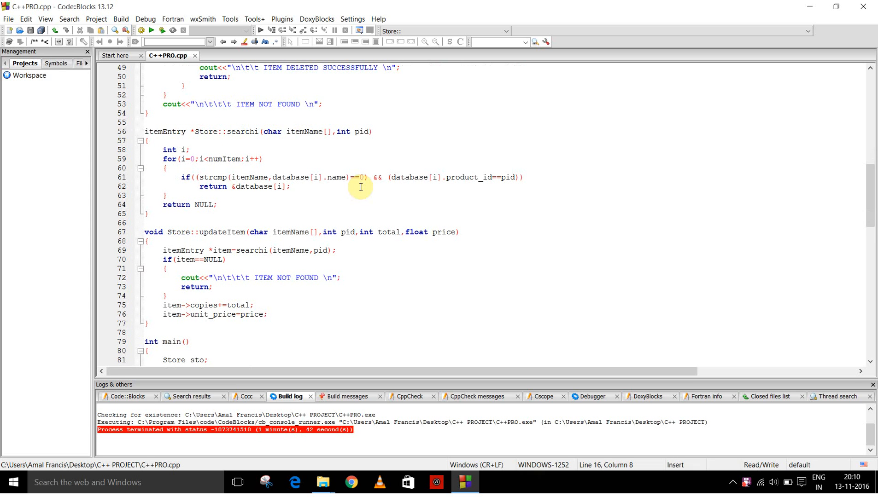
mouse_move(270, 165)
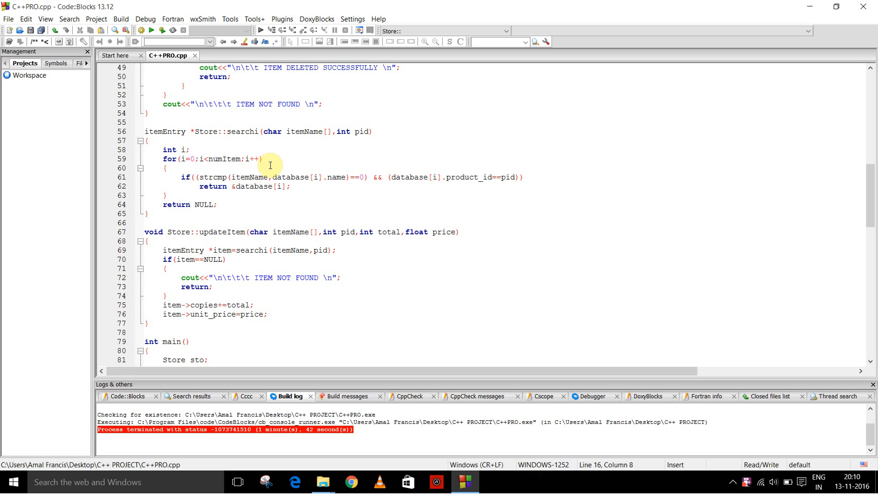
mouse_move(205, 161)
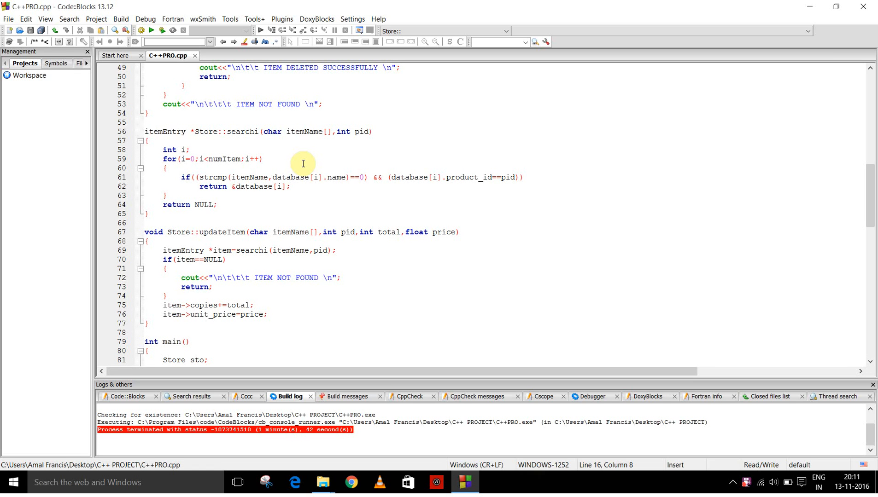
mouse_move(312, 202)
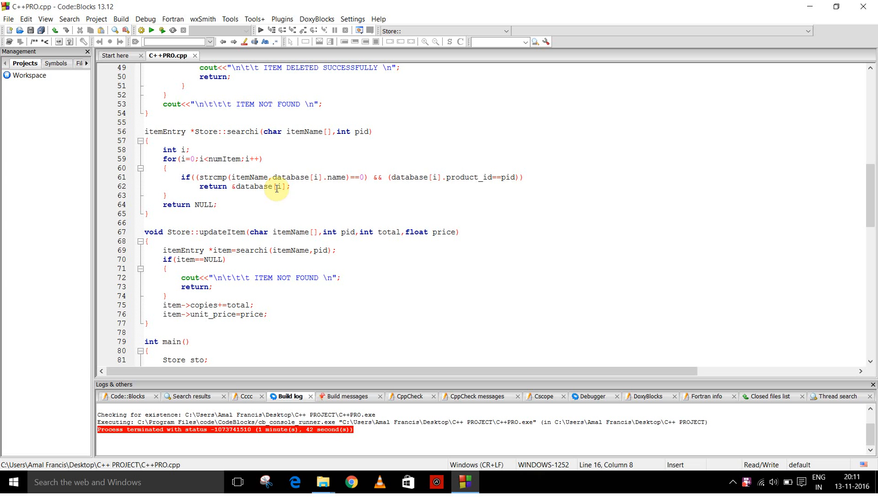
mouse_move(334, 192)
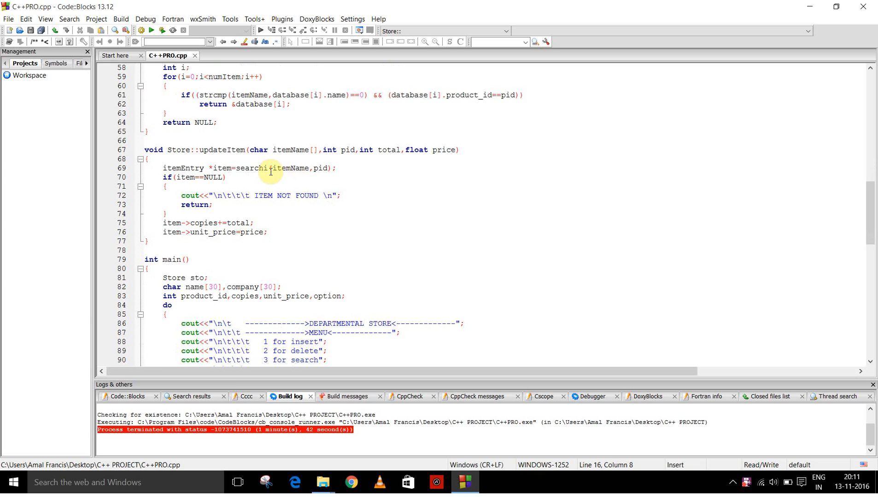
scroll(down, 3)
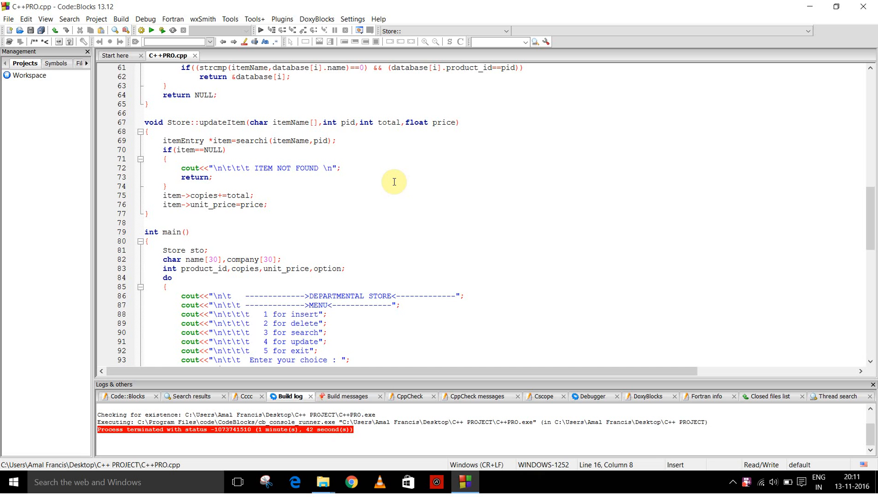
mouse_move(294, 158)
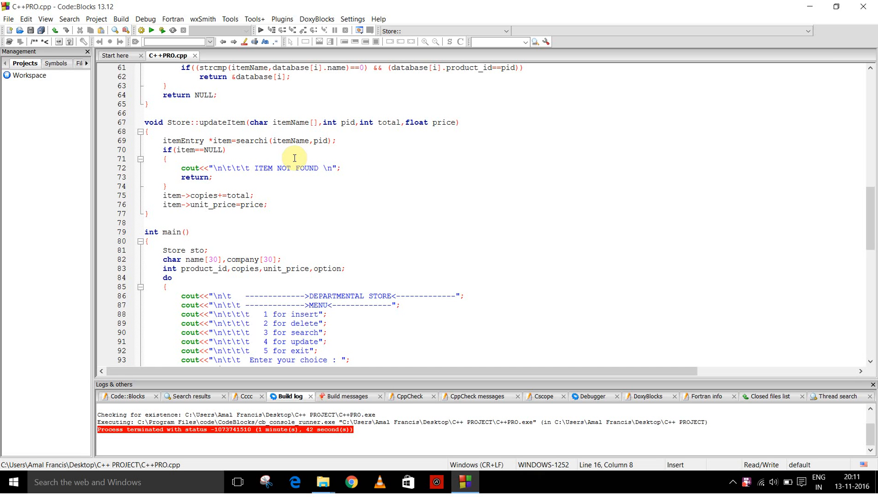
mouse_move(306, 153)
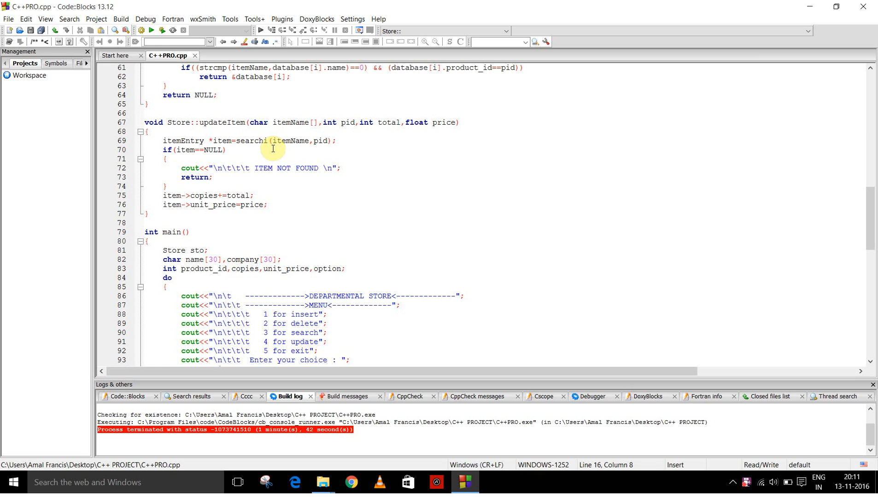
mouse_move(251, 198)
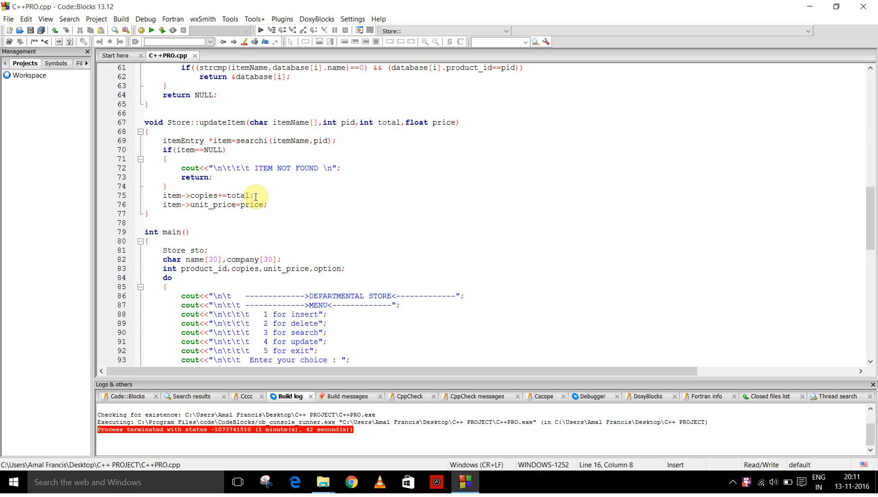
mouse_move(273, 201)
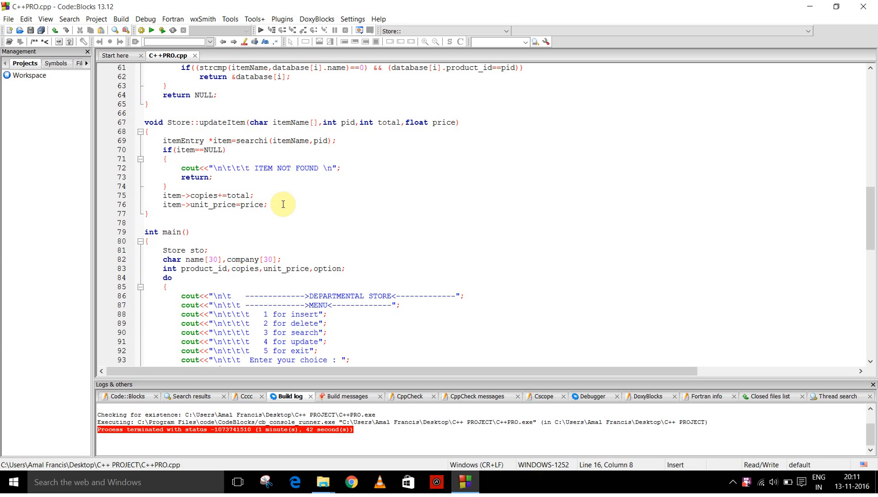
Scroll to main's switch, showing case 1 (insertItem) and case 2 (deleteItem)
scroll(down, 3)
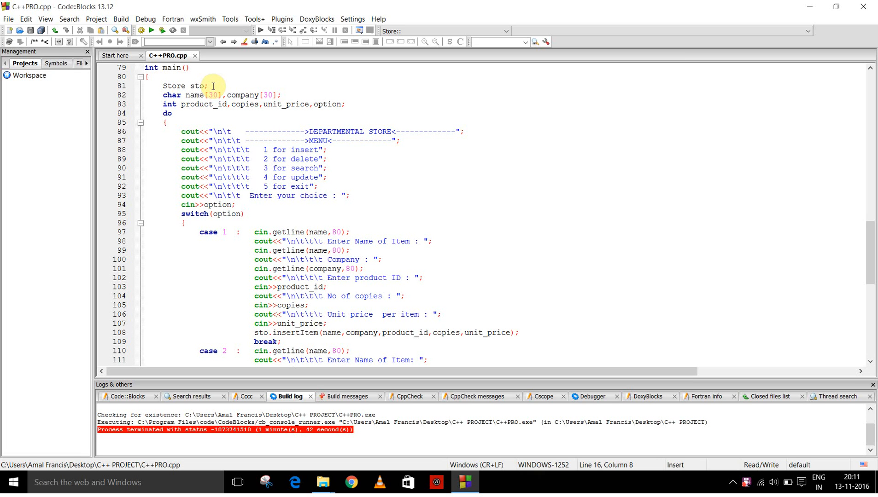
scroll(down, 3)
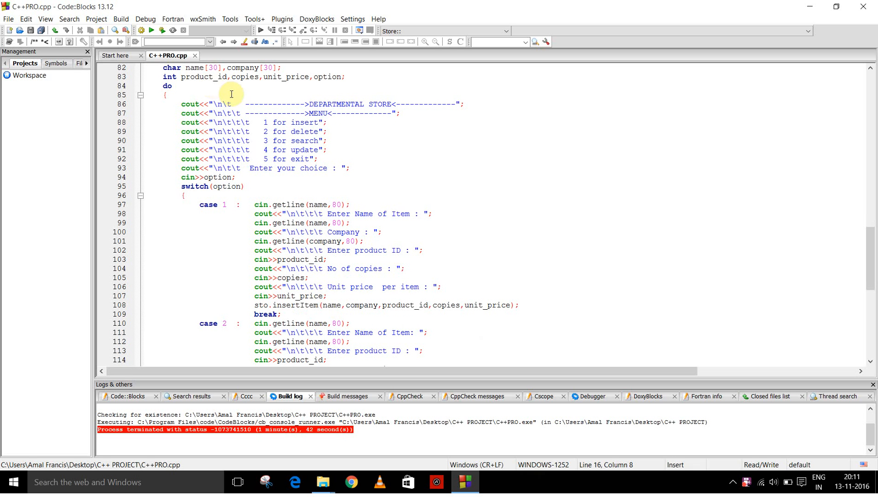
scroll(down, 3)
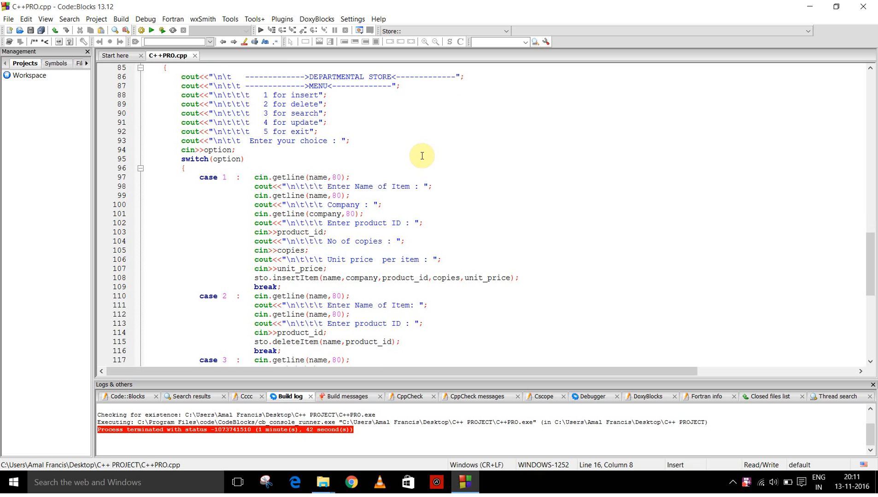
scroll(down, 3)
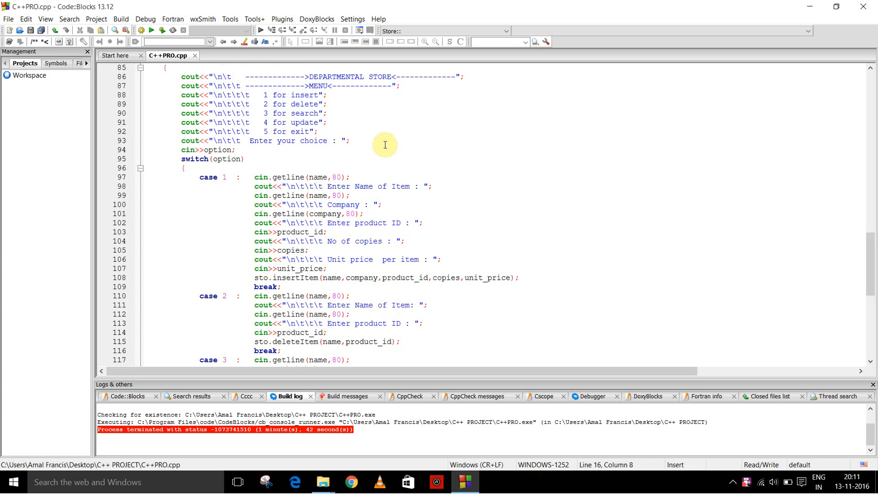
mouse_move(364, 146)
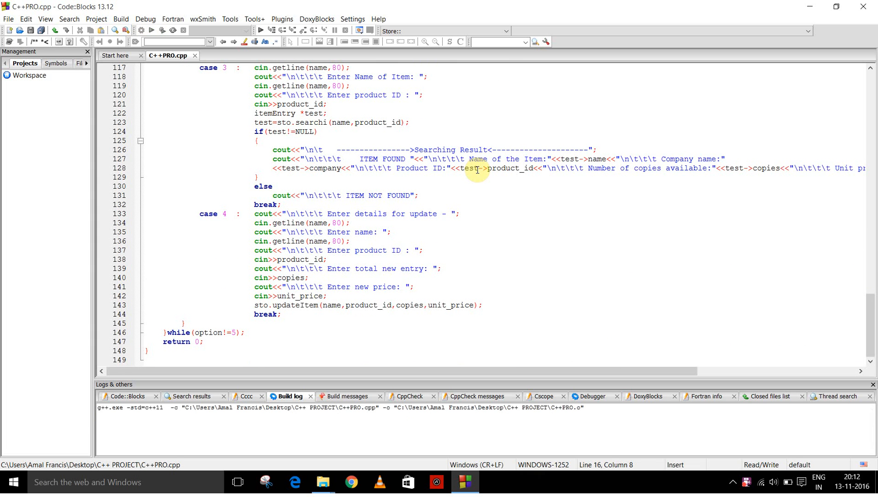
In the console, insert toothpaste colgate with ID 101, 4 copies, price 22
click(151, 30)
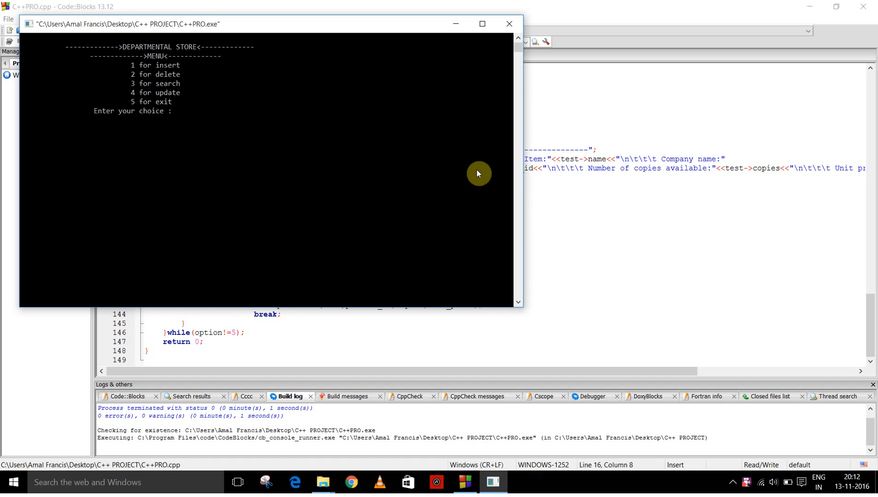
text(1)
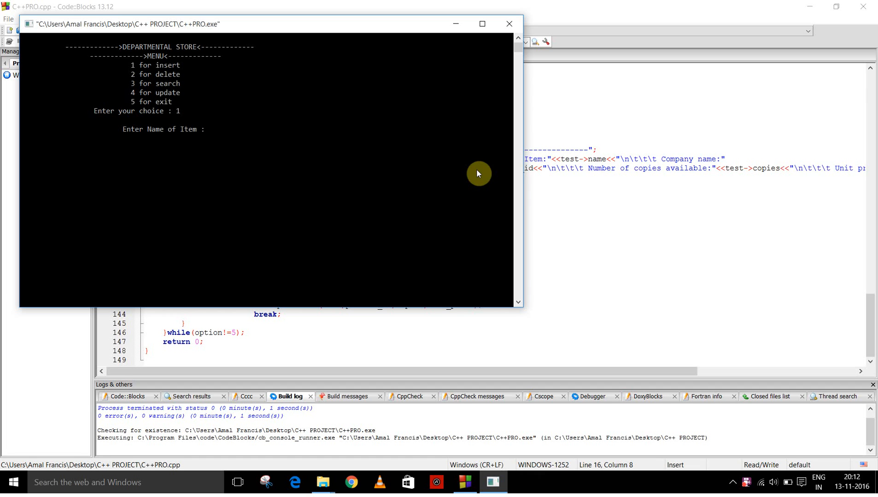
text(toot)
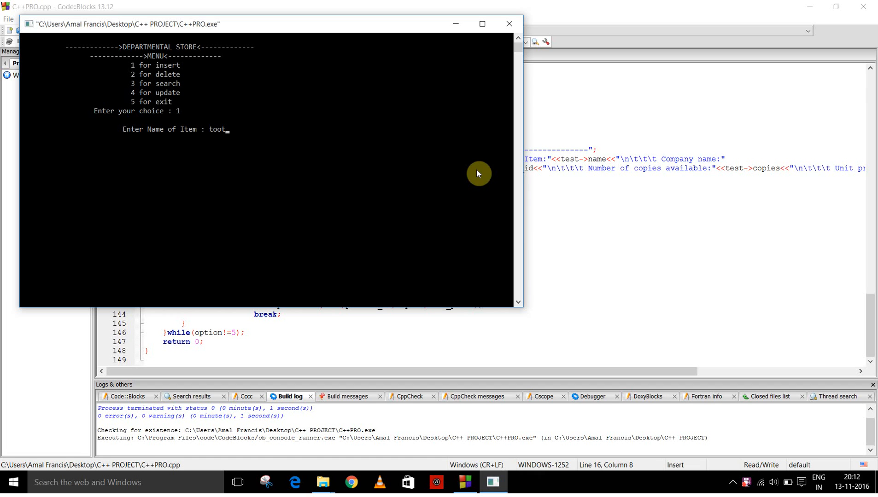
text(hpaste)
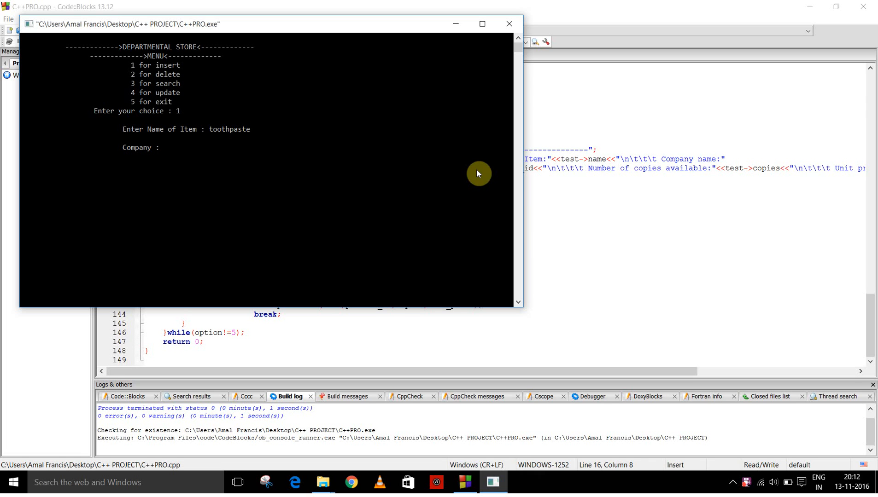
text(colgate)
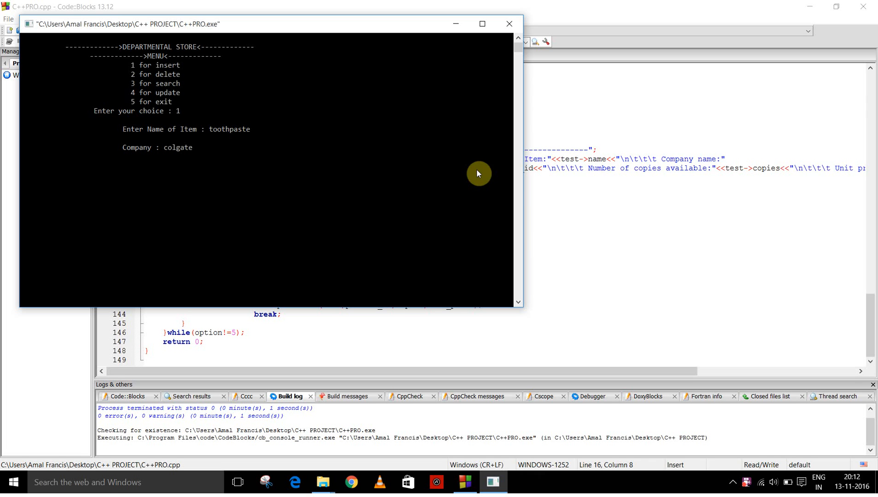
text(101)
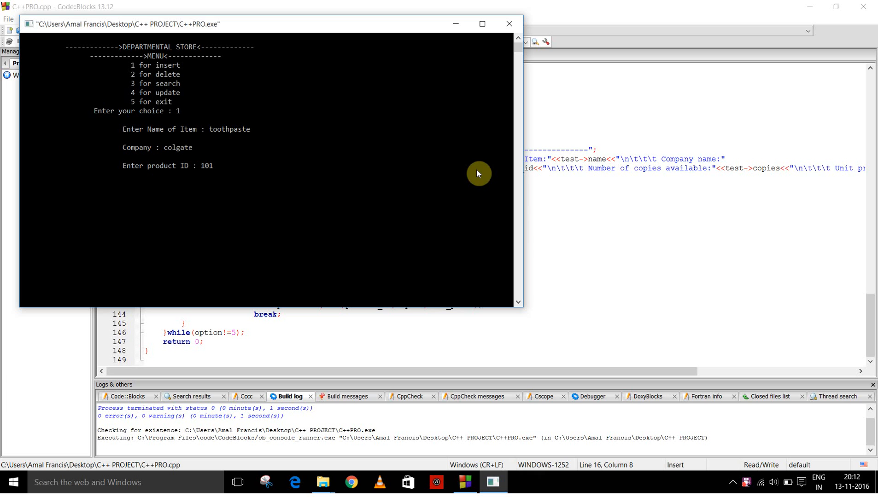
text(4)
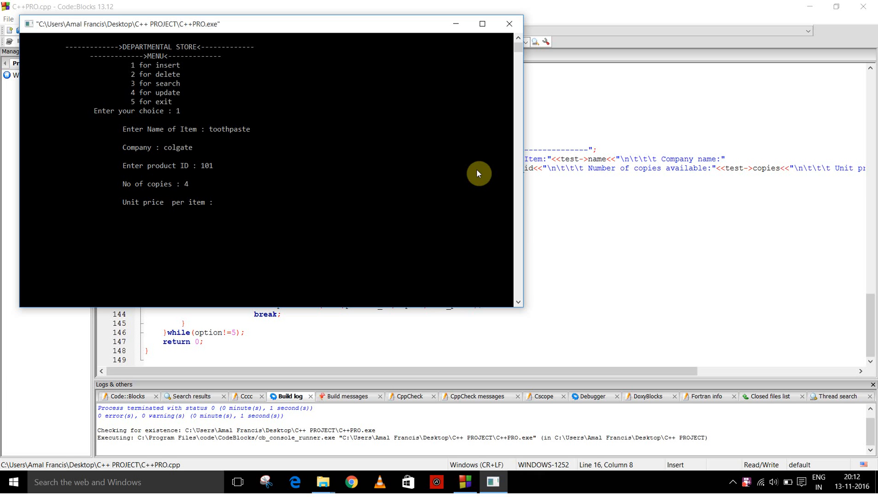
text(22)
text(1)
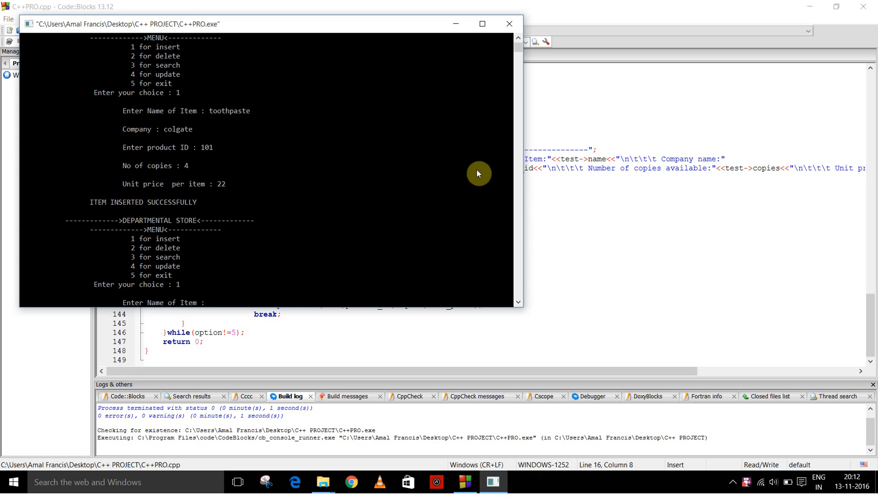
Insert a second toothpaste item, pepsodent, ID 102, 9 copies, price 23
text(toothpaste)
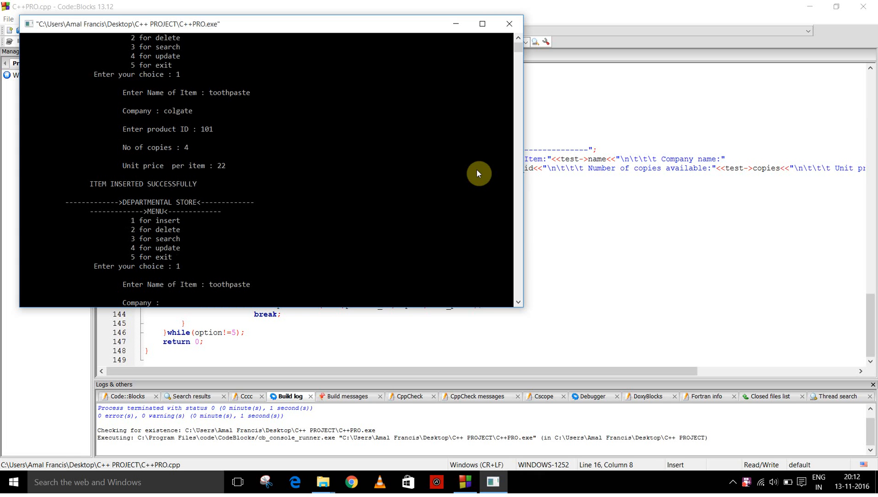
text(pep)
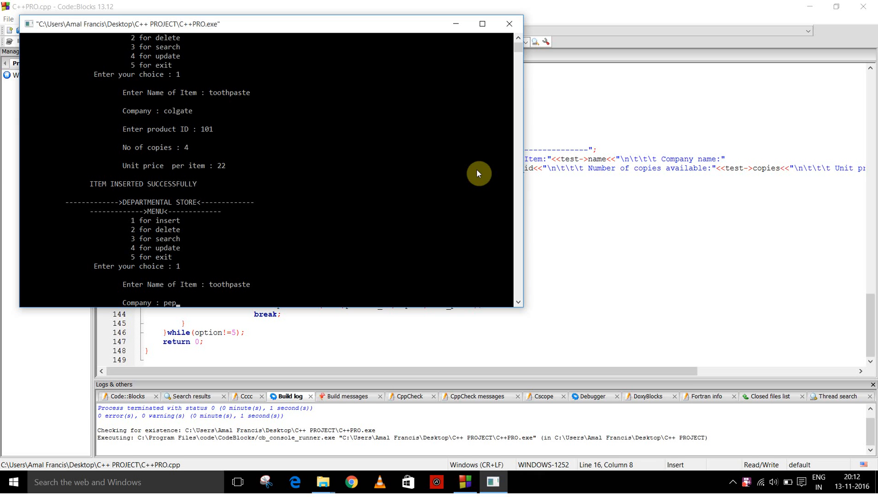
text(sodent)
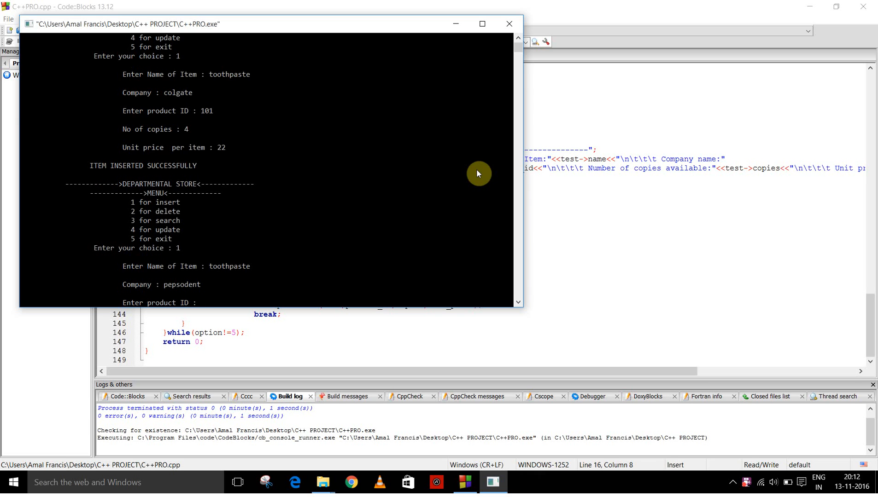
text(102)
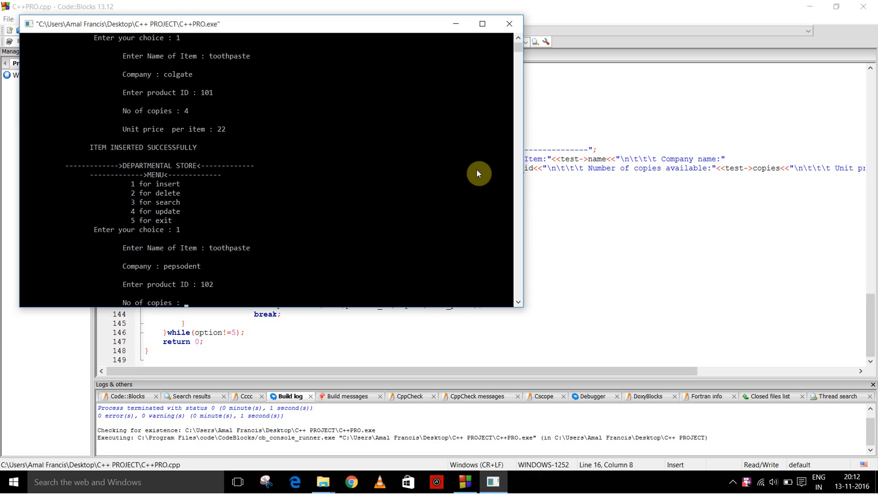
text(9)
text(toothpaste)
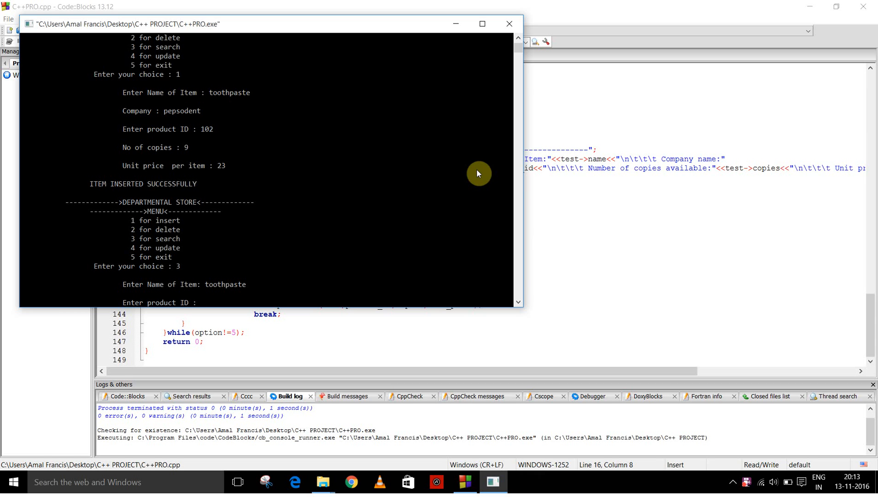
text(101)
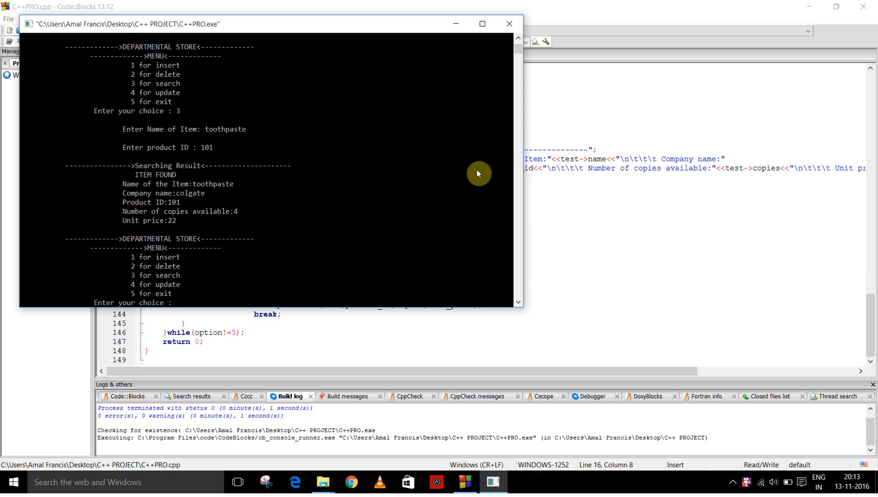
mouse_move(243, 196)
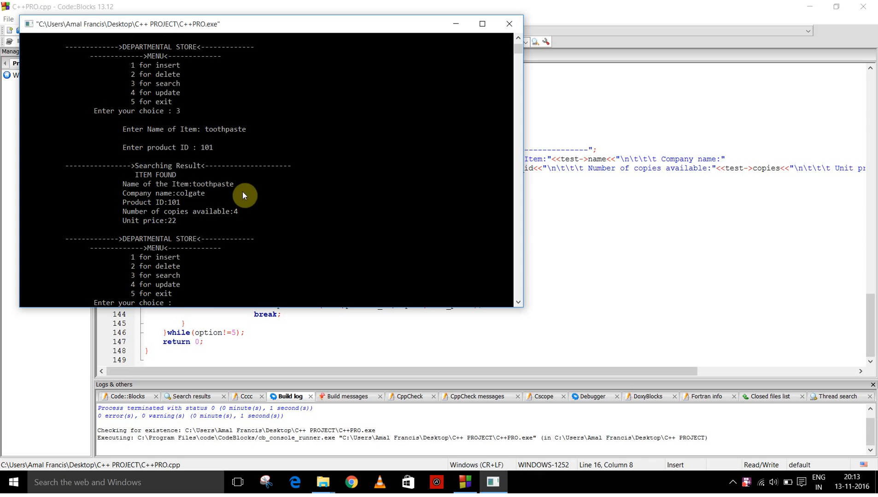
mouse_move(278, 218)
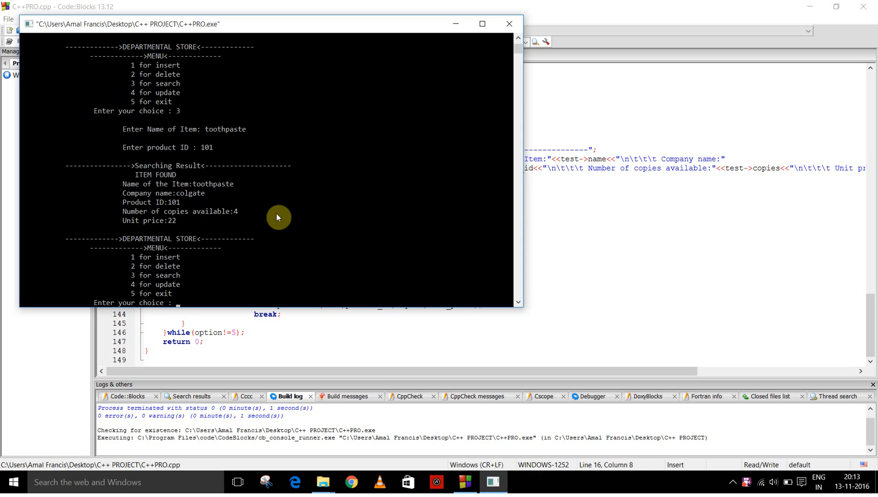
mouse_move(323, 214)
text(4)
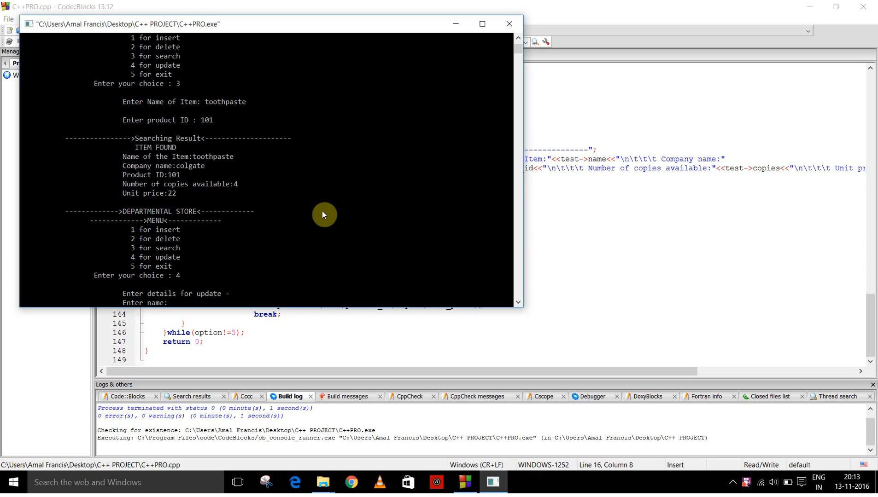
Enter toothpaste to begin updating the item with ID 101
text(toothpaste)
text(101)
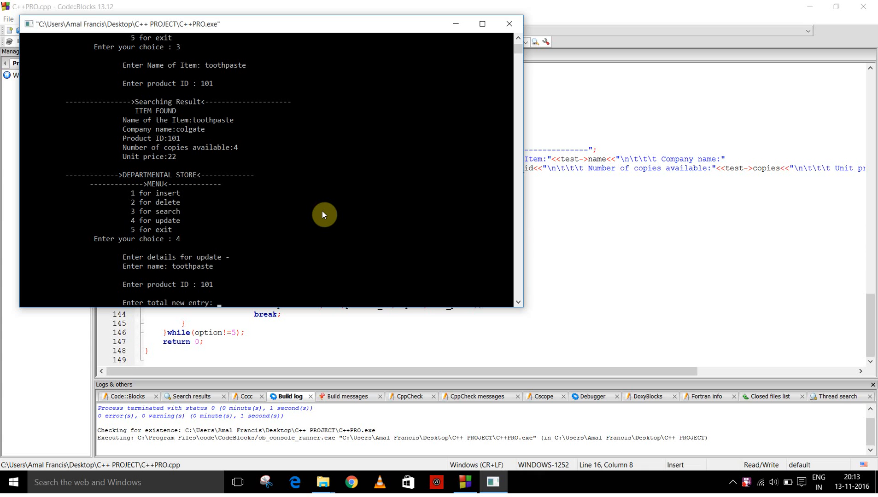
Add 3 copies at price 24 to toothpaste 101, then search toothpaste again
text(3)
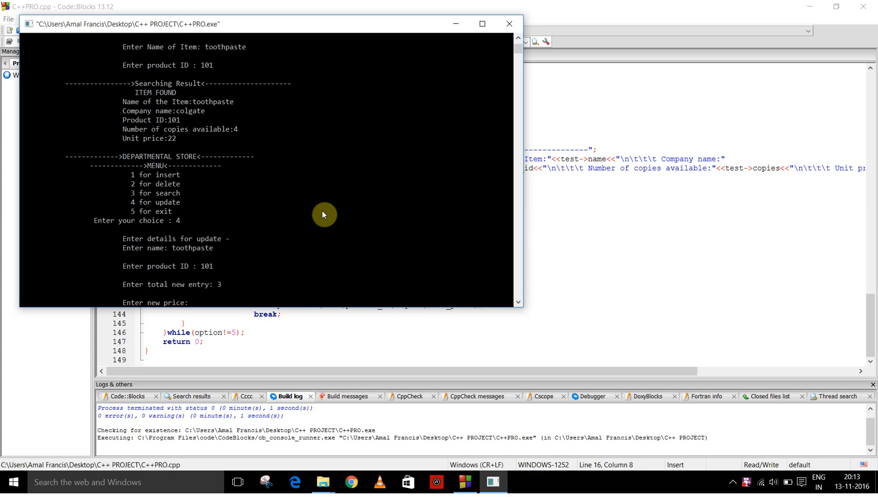
text(24)
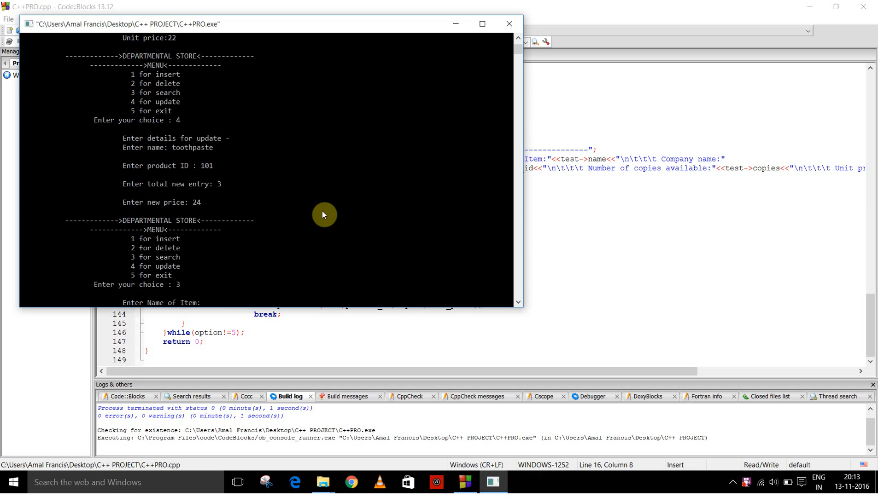
text(tooth)
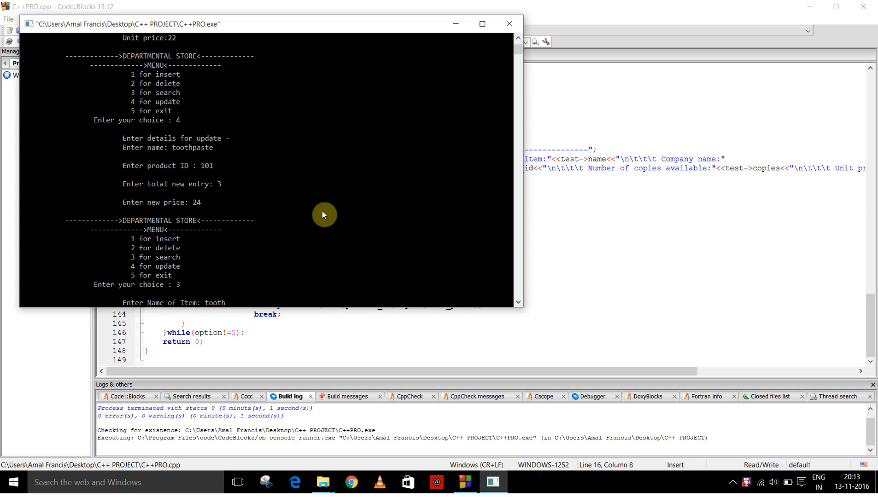
text(paste)
text(101)
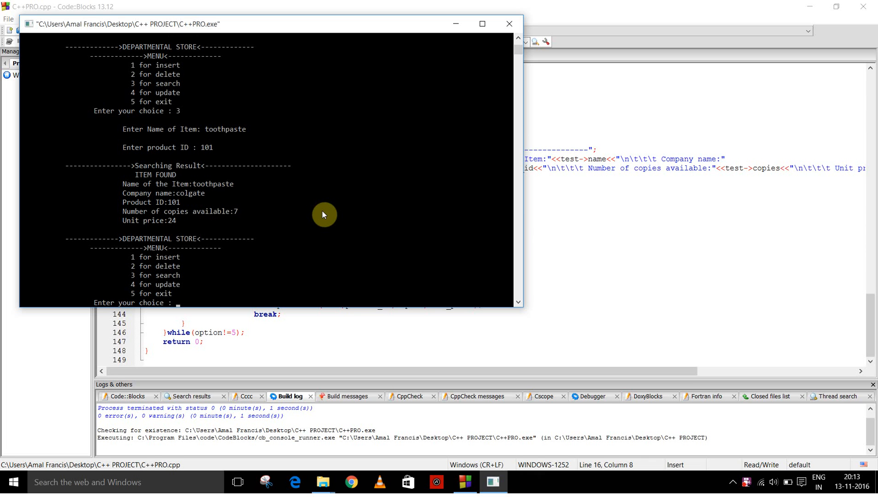
mouse_move(245, 215)
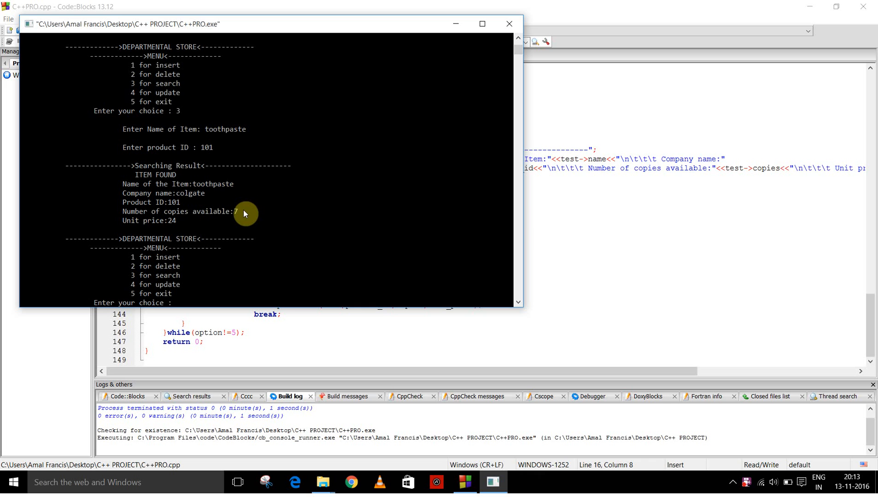
mouse_move(239, 217)
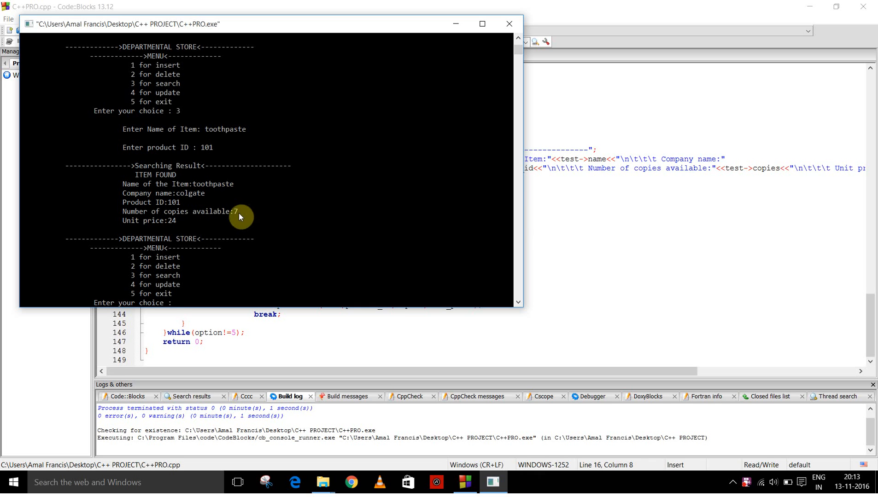
mouse_move(186, 228)
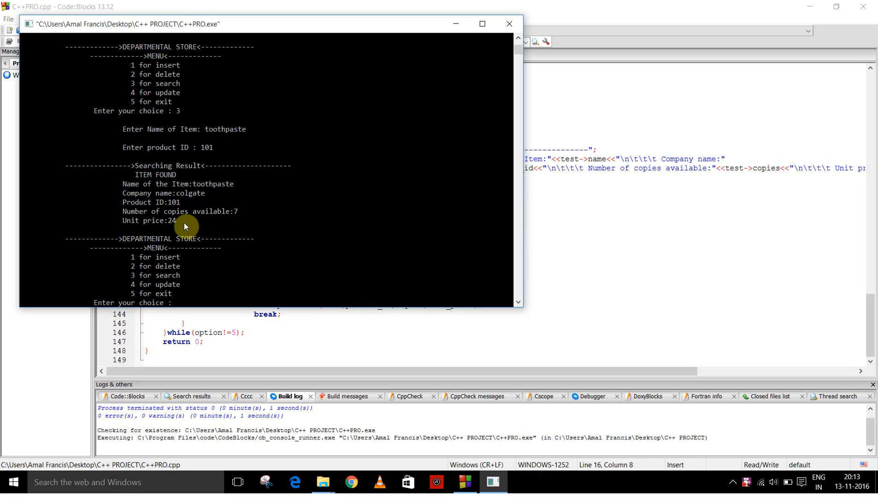
mouse_move(291, 230)
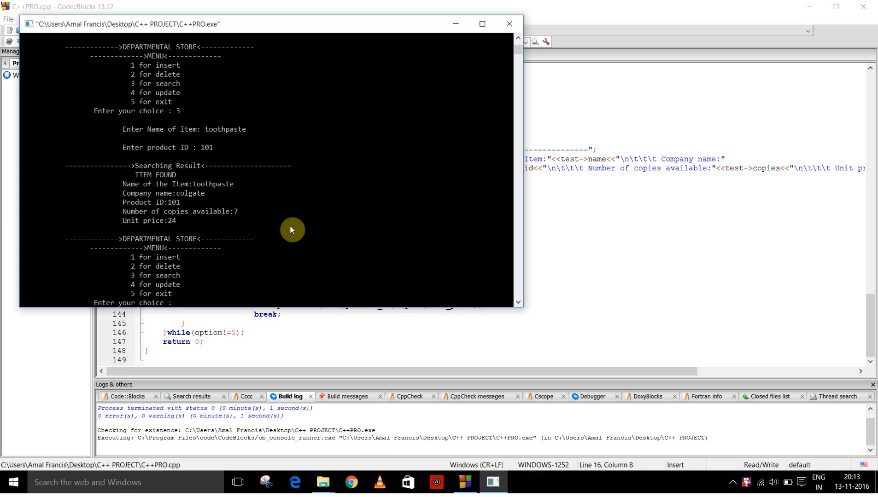
Delete toothpaste ID 101, then search for it, showing 6 copies at 24
text(2)
text(101)
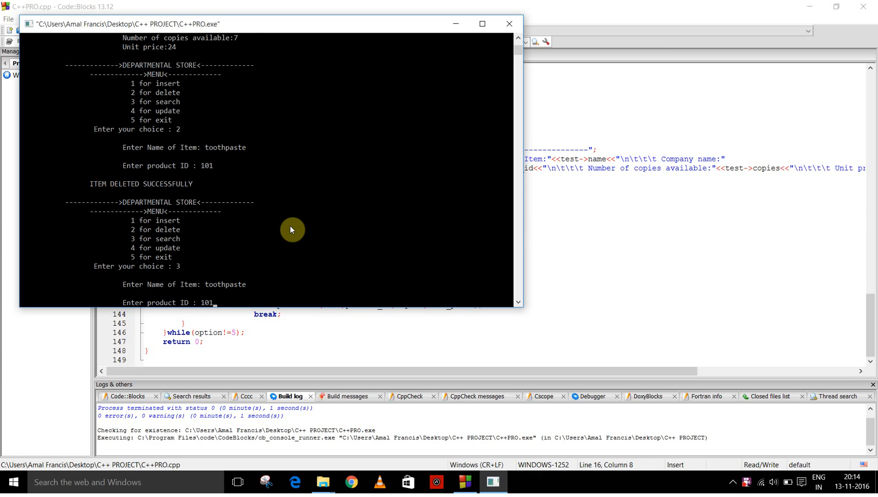
key(enter)
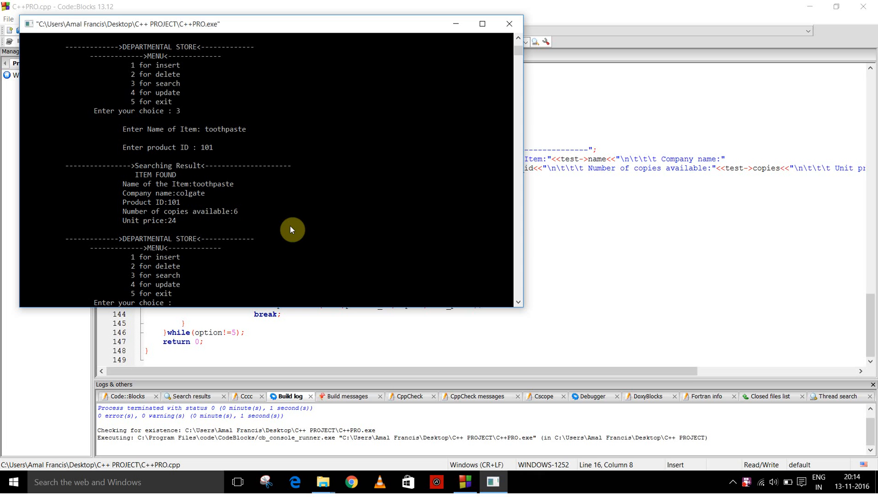
mouse_move(244, 218)
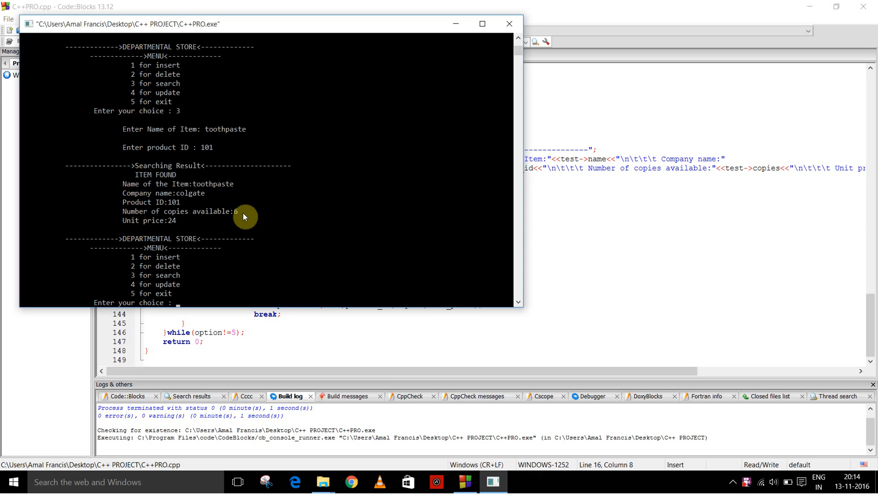
mouse_move(307, 216)
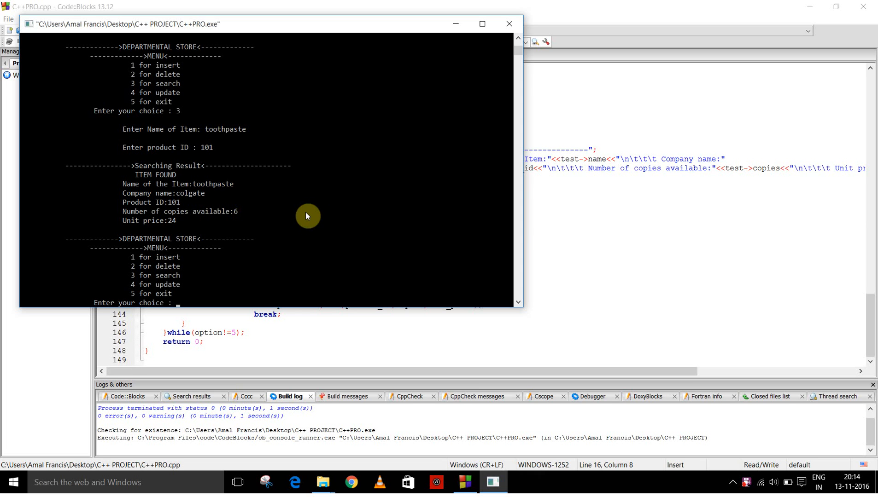
mouse_move(502, 281)
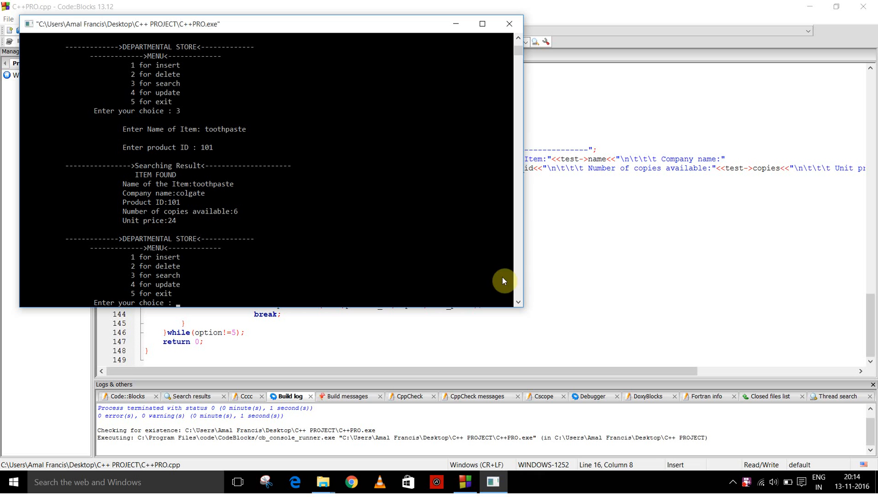